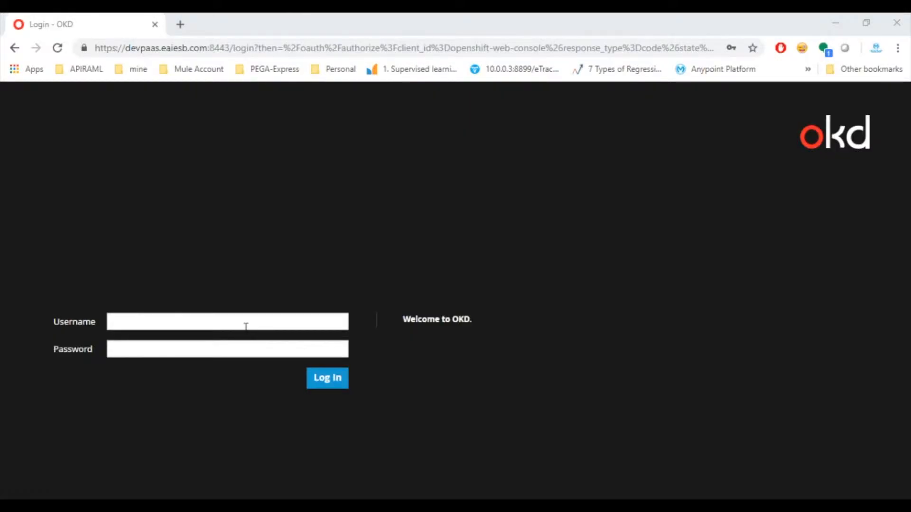
Log in to the OKD web console as 'admin' with its password.
{"action": "type", "text": "admin"}
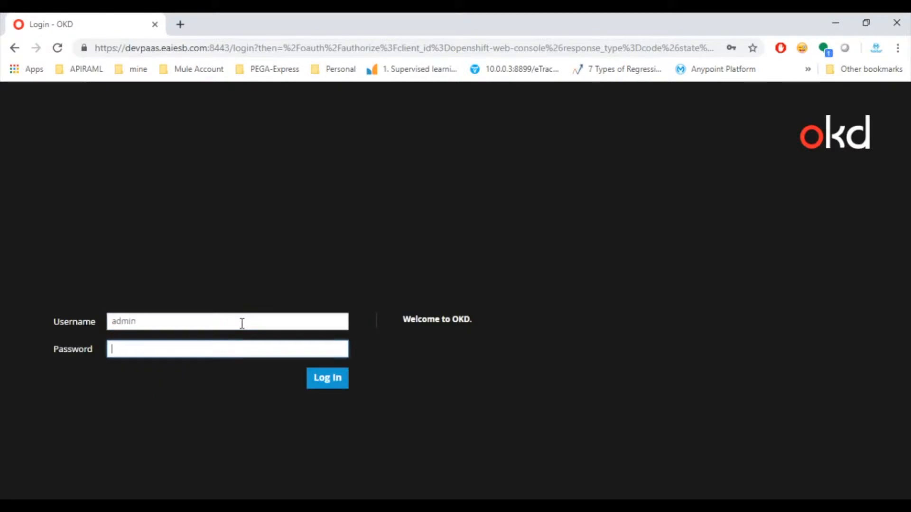
{"action": "type", "text": "password"}
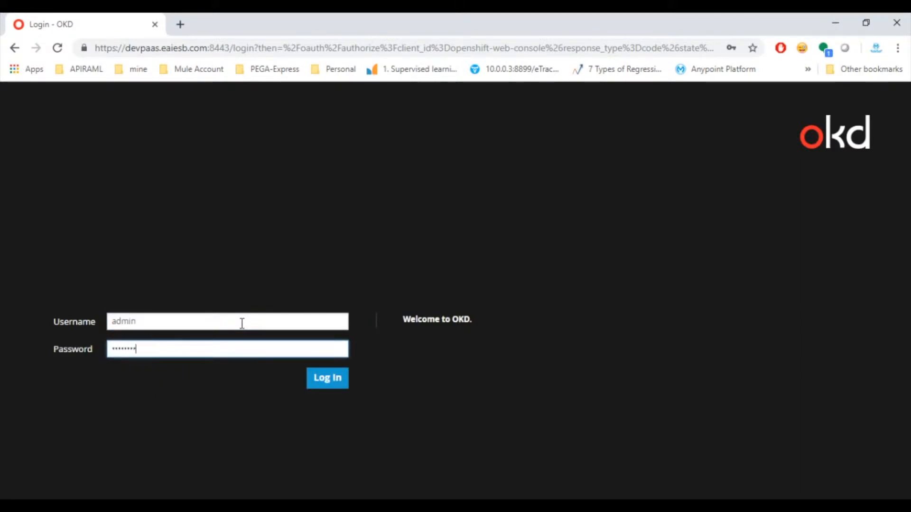
{"action": "left_click", "coordinate": [326, 377]}
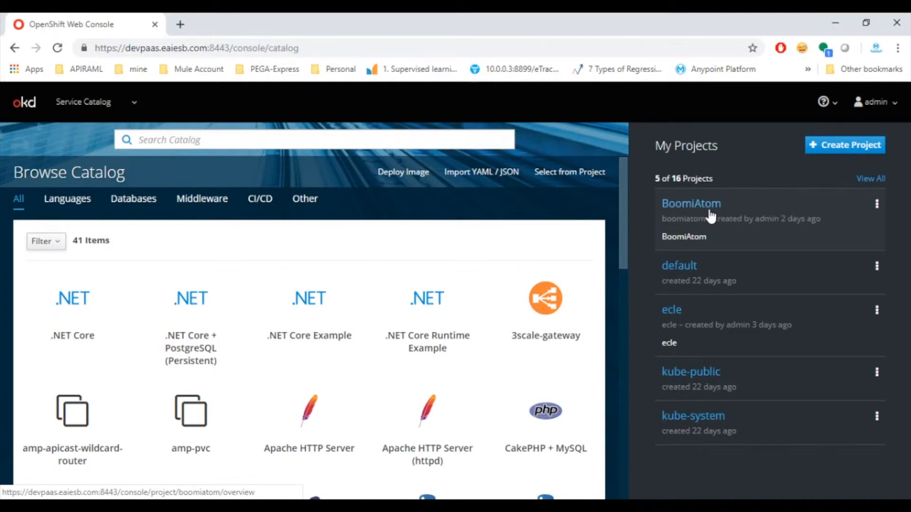
Go into the BoomiAtom project under My Projects to see its overview.
{"action": "left_click", "coordinate": [691, 203]}
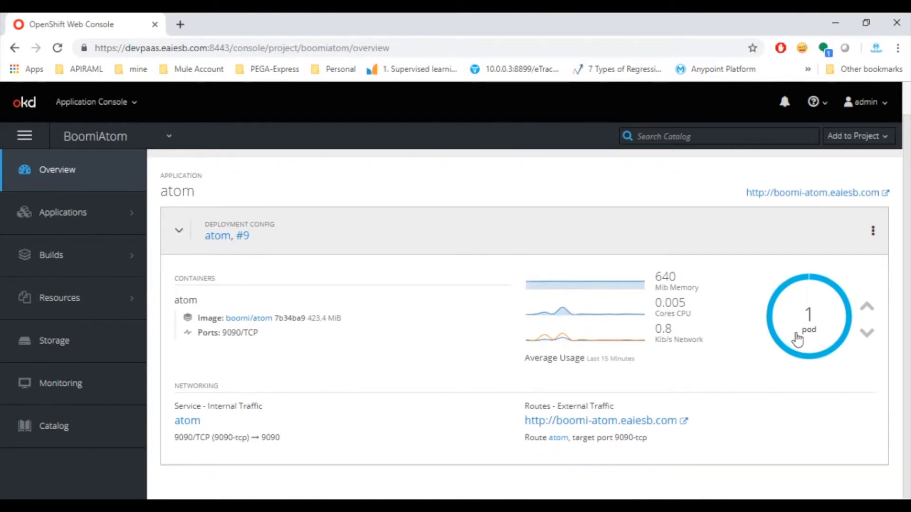
{"action": "mouse_move", "coordinate": [510, 405]}
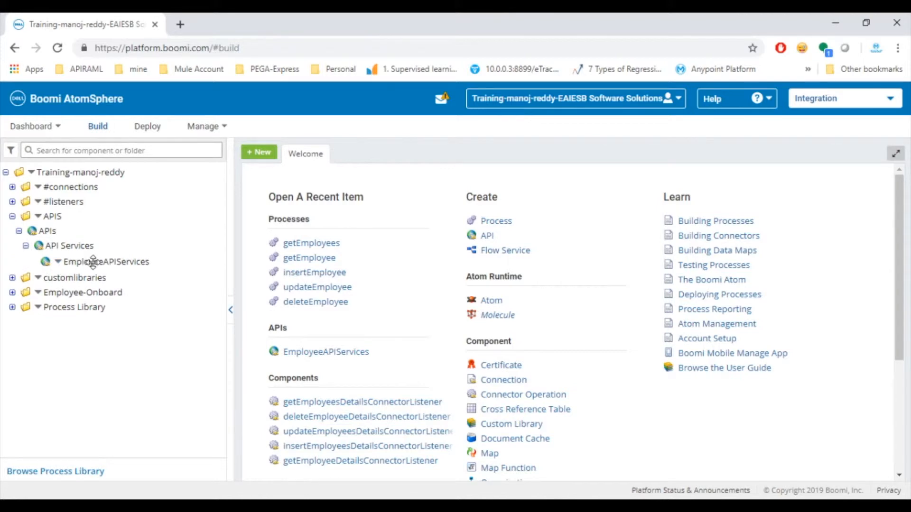
From EmployeeAPIServices' REST endpoints, expand getemployeedetails and open its getEmployee process.
{"action": "double_click", "coordinate": [106, 262]}
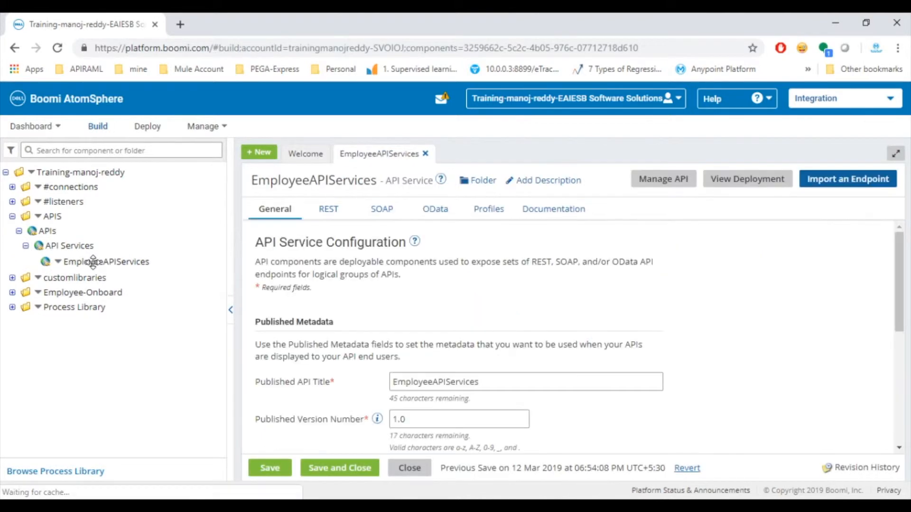
{"action": "scroll", "scroll_direction": "down", "scroll_amount": 3}
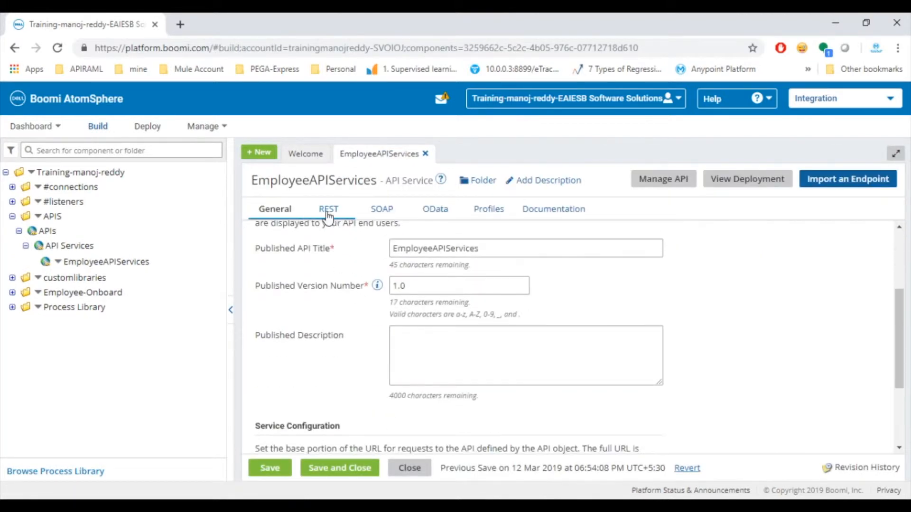
{"action": "left_click", "coordinate": [329, 208]}
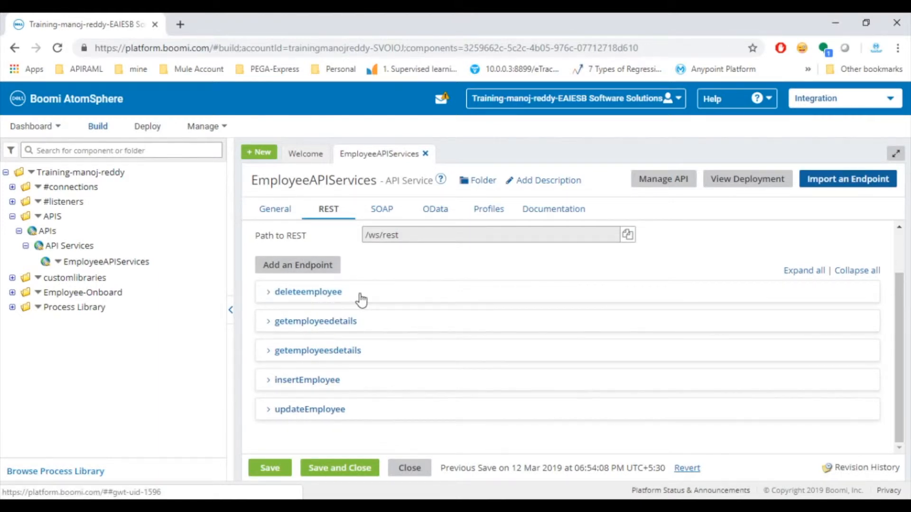
{"action": "mouse_move", "coordinate": [359, 394]}
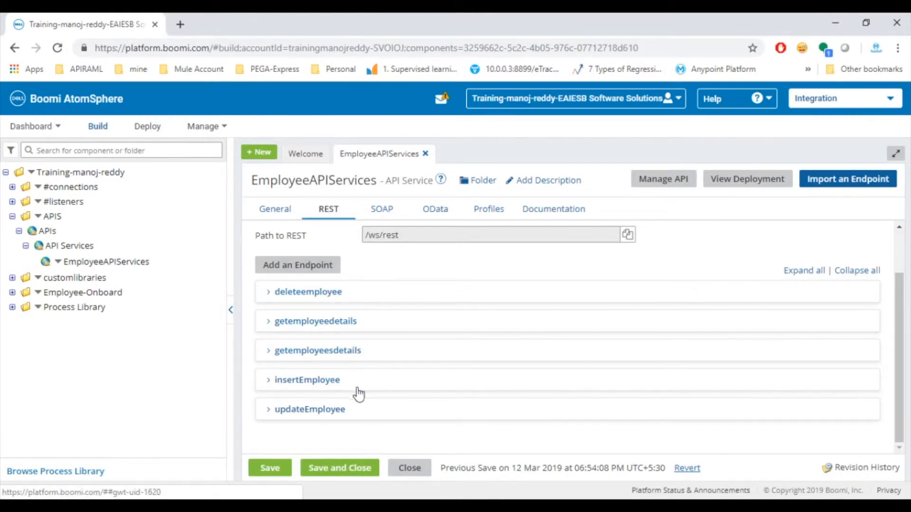
{"action": "mouse_move", "coordinate": [371, 362]}
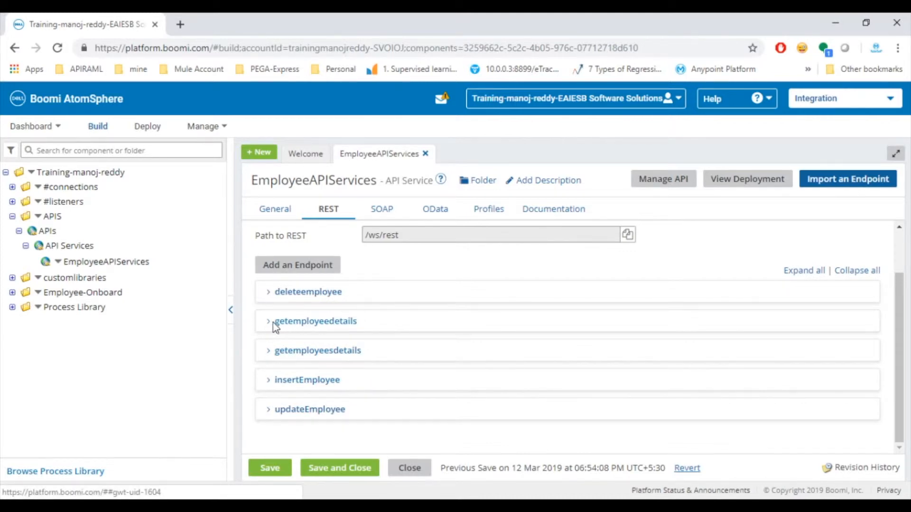
{"action": "left_click", "coordinate": [314, 320]}
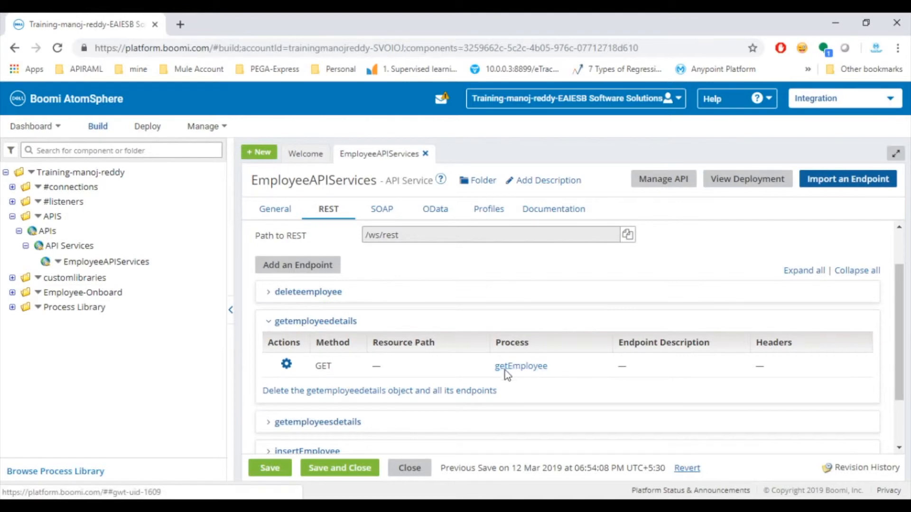
{"action": "left_click", "coordinate": [521, 366]}
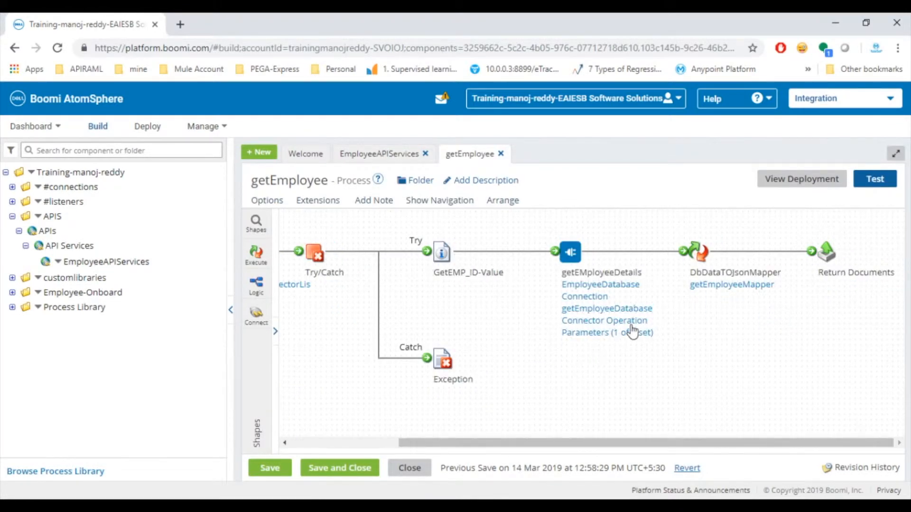
Under Deploy > Processes, save and deploy the three checked processes to Boomi-OpenShift-Atom.
{"action": "left_click", "coordinate": [570, 251]}
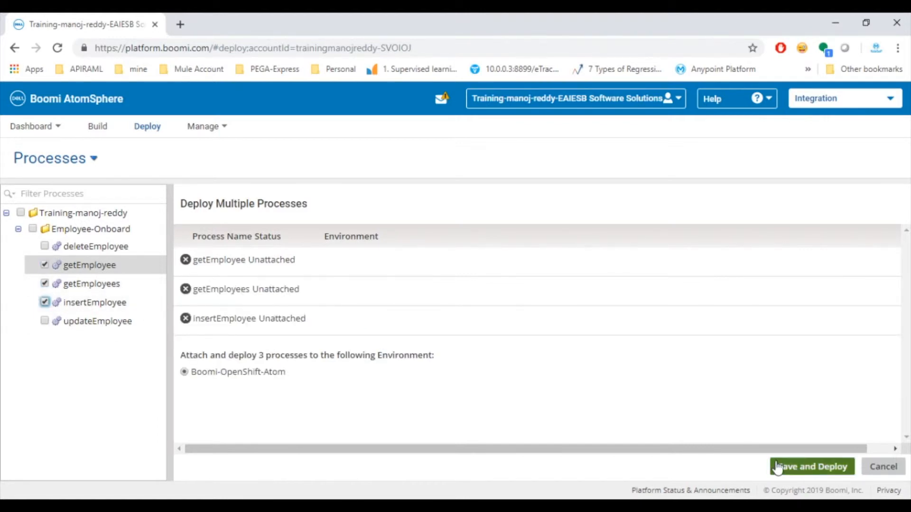
{"action": "left_click", "coordinate": [811, 467]}
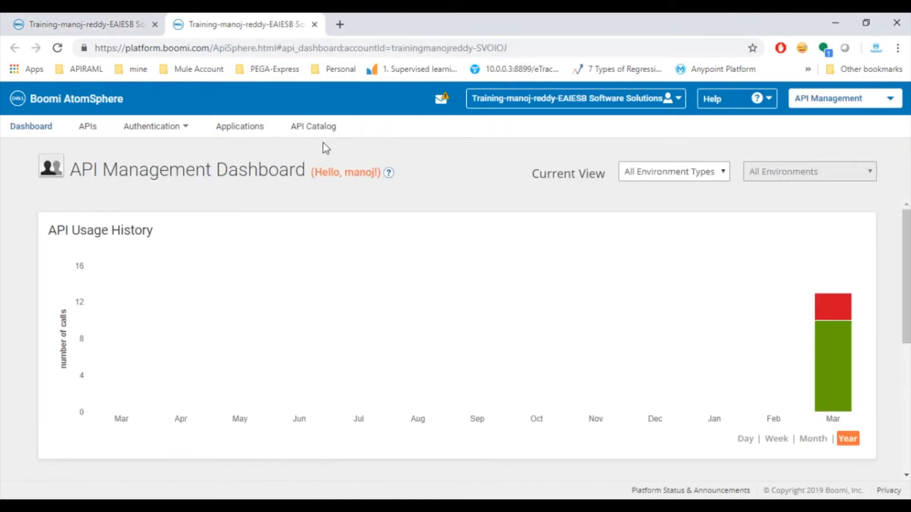
From the API Catalog, access EmployeeAPIServices' Swagger portal as the production server user.
{"action": "left_click", "coordinate": [313, 126]}
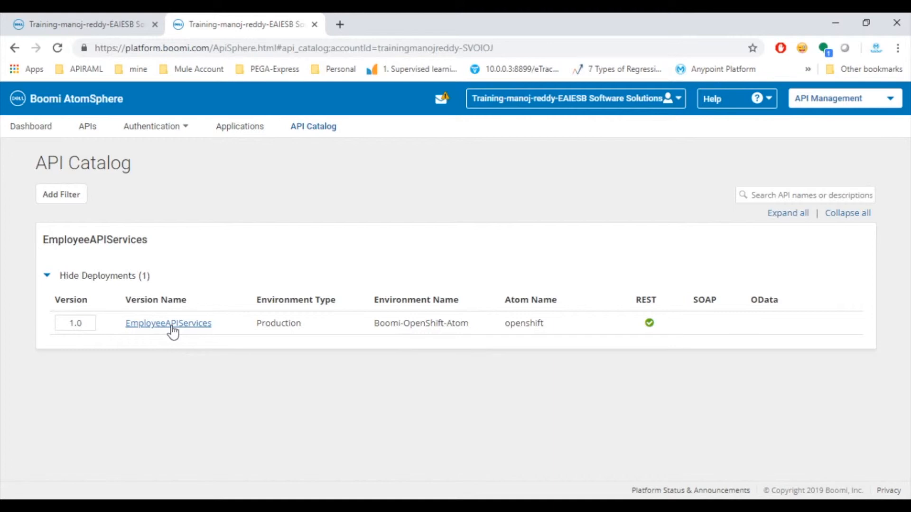
{"action": "left_click", "coordinate": [168, 323]}
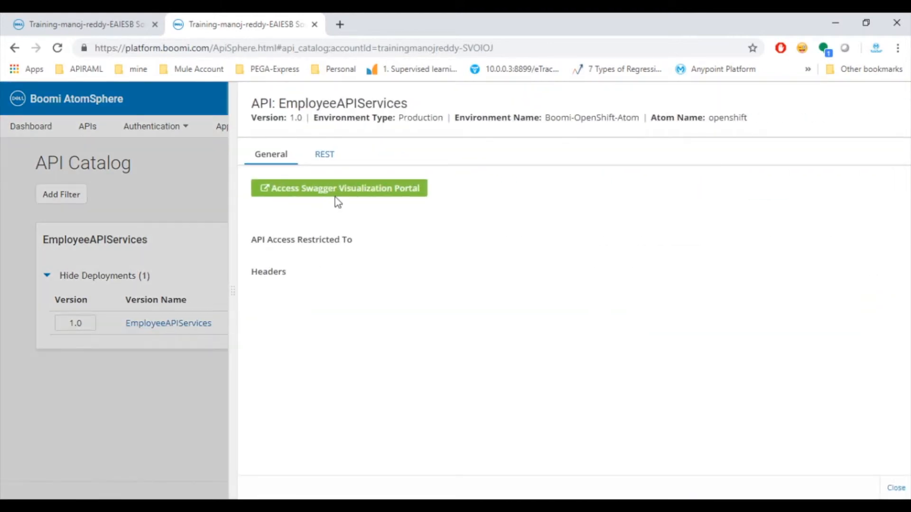
{"action": "mouse_move", "coordinate": [355, 193]}
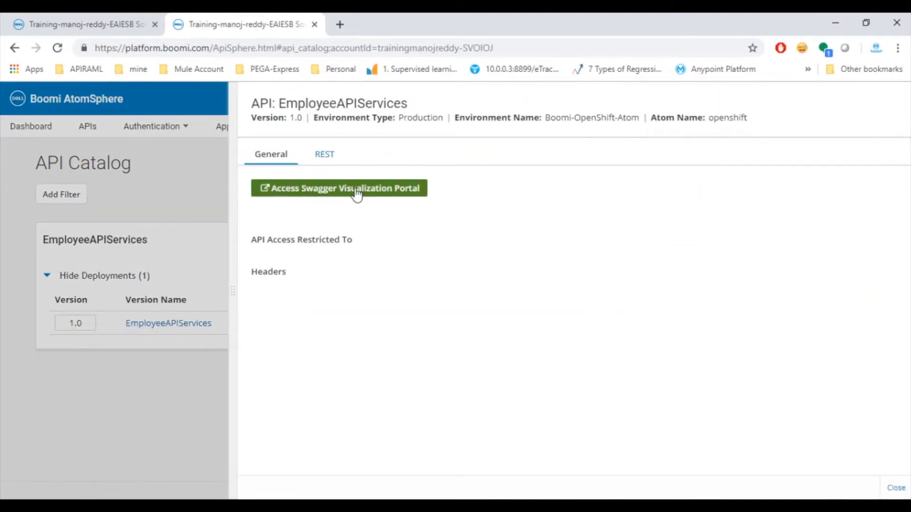
{"action": "left_click", "coordinate": [338, 187]}
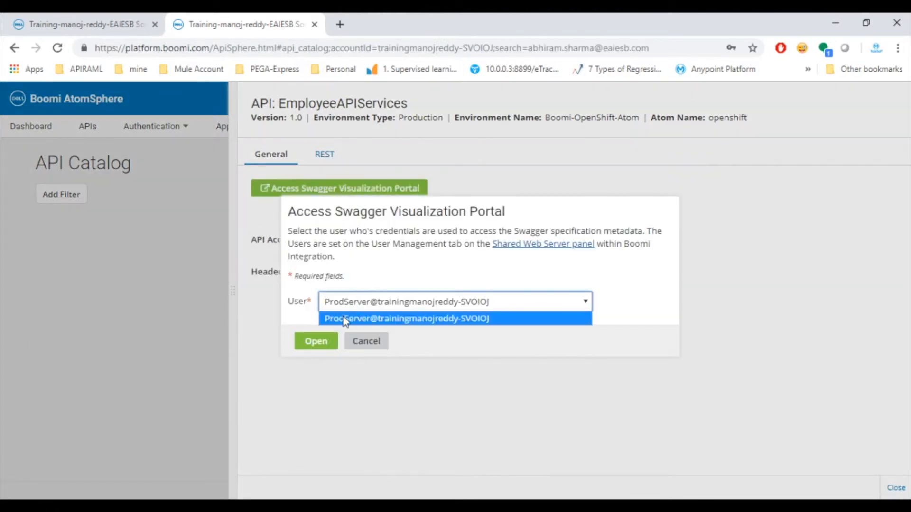
{"action": "left_click", "coordinate": [315, 341]}
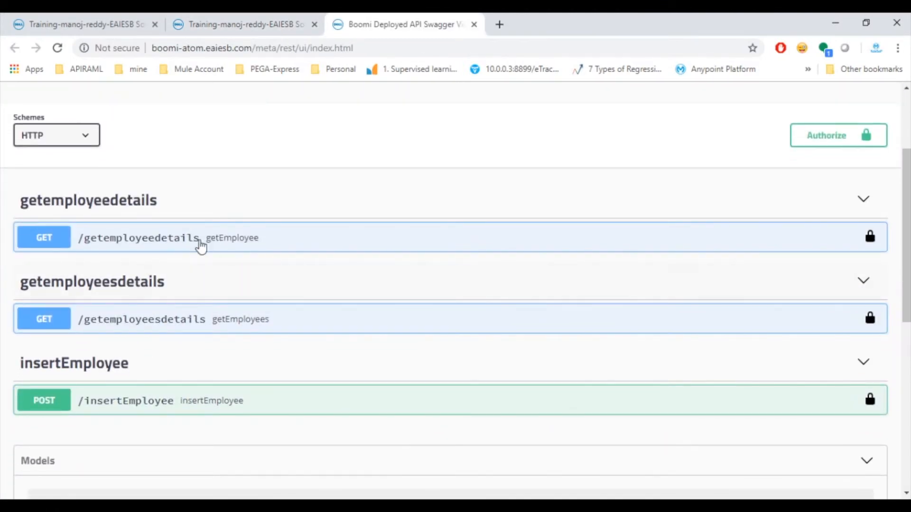
Execute GET /getemployeesdetails in Swagger UI and view its 200 response with employee records.
{"action": "scroll", "scroll_direction": "down", "scroll_amount": 3}
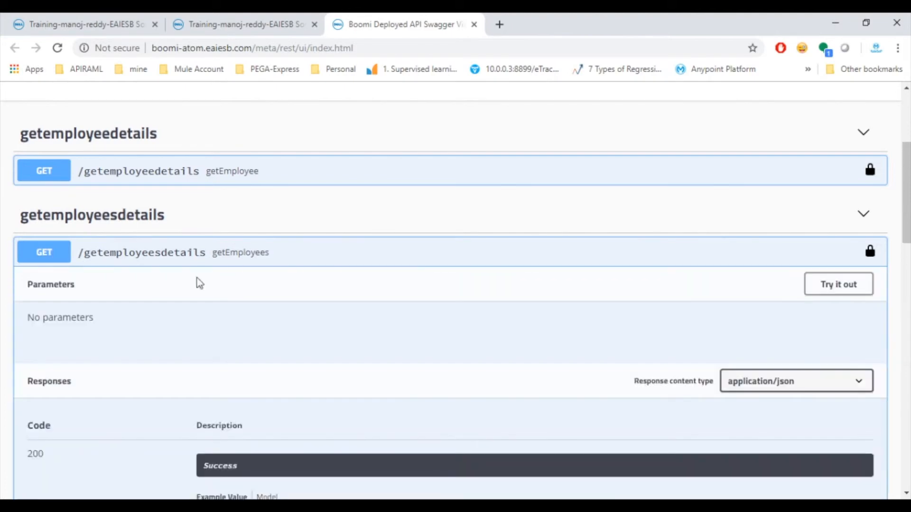
{"action": "left_click", "coordinate": [838, 284]}
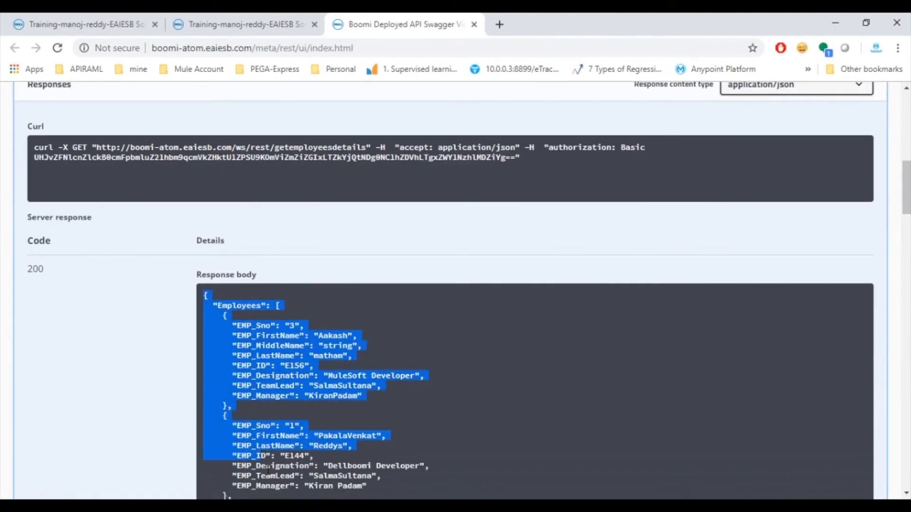
{"action": "scroll", "scroll_direction": "down", "scroll_amount": 3}
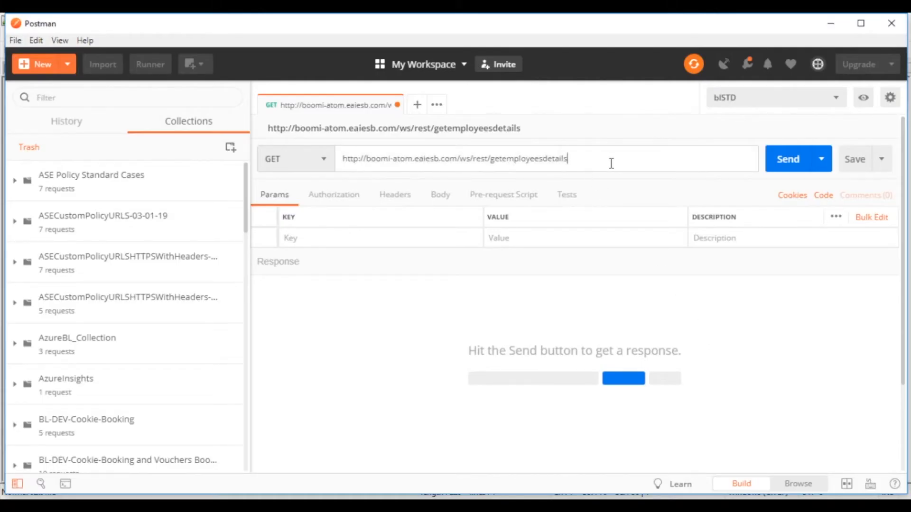
Send the getemployeesdetails GET in Postman, then resend it with a Basic authorization header.
{"action": "left_click", "coordinate": [788, 159]}
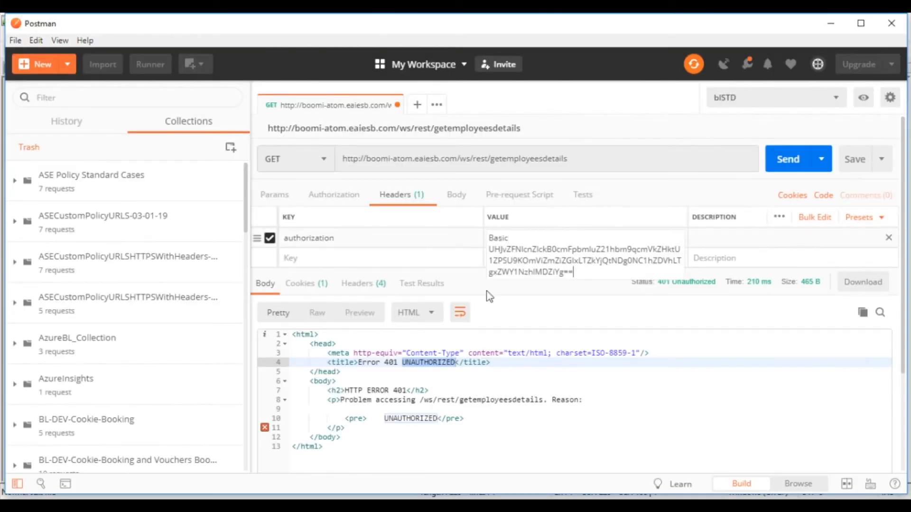
{"action": "left_click", "coordinate": [787, 159]}
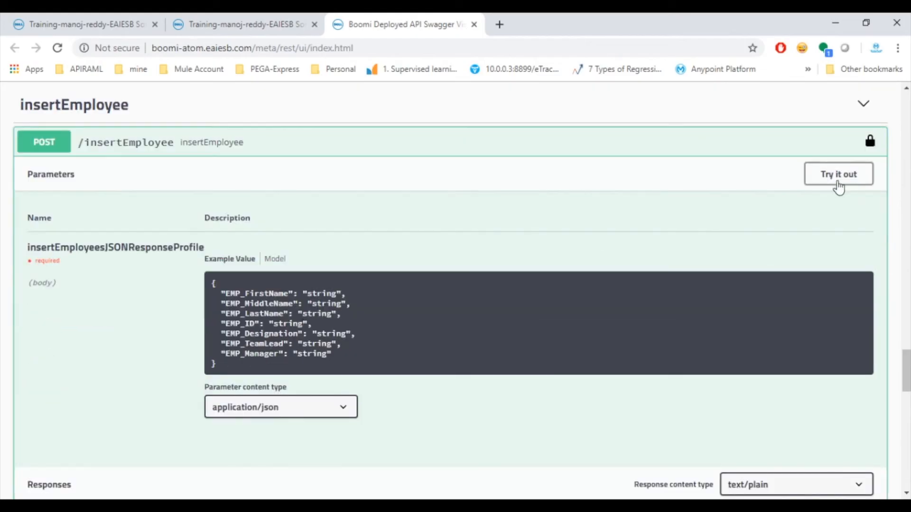
POST the JSON employee to /ws/rest/insertEmployee in Postman, then run the five-thread SoapUI load test.
{"action": "left_click", "coordinate": [838, 174]}
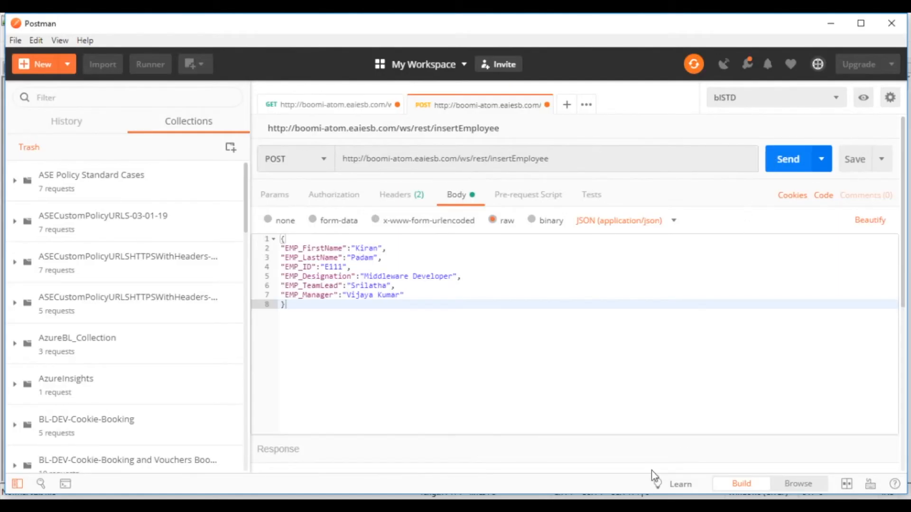
{"action": "left_click", "coordinate": [787, 159]}
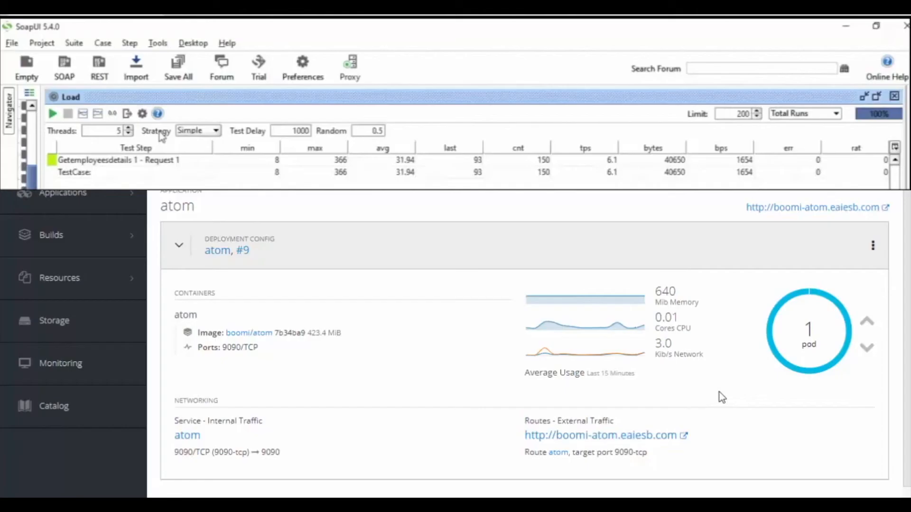
{"action": "left_click", "coordinate": [53, 113]}
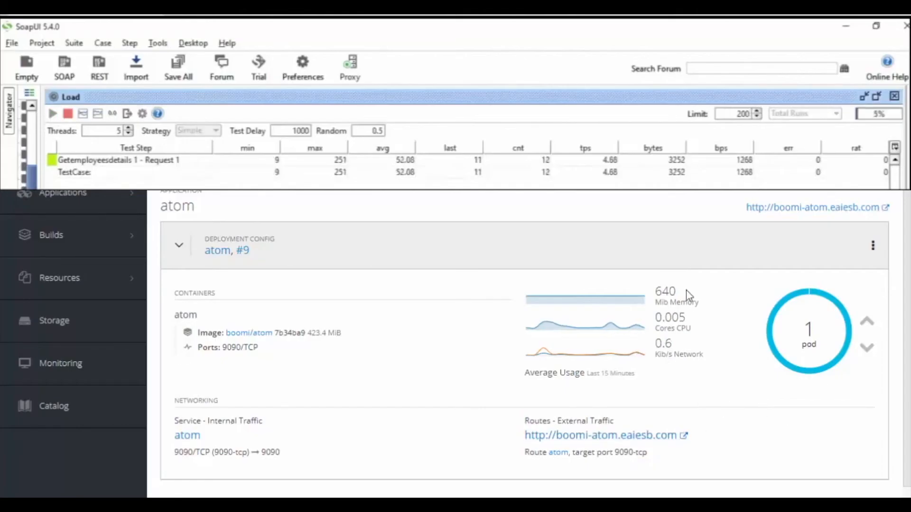